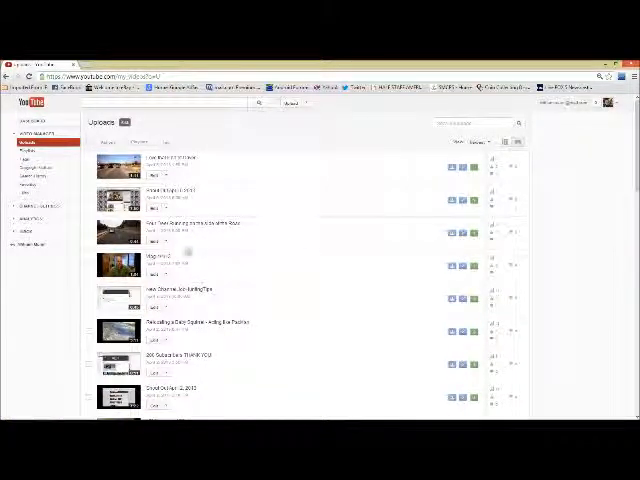
mouse_move(347, 247)
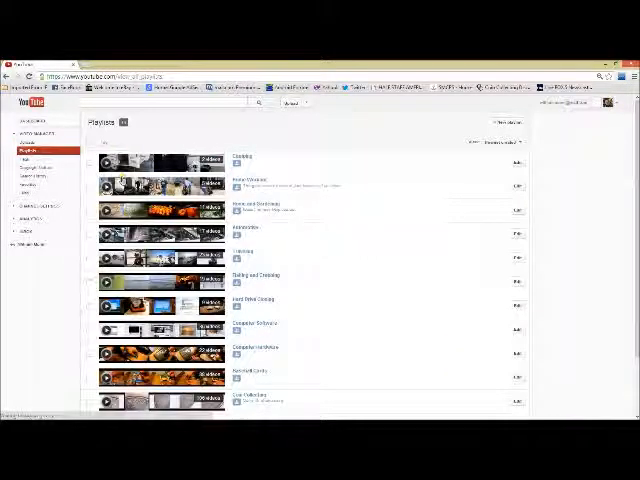
Scroll the playlists page and start a new playlist with its title entered.
scroll(down, 3)
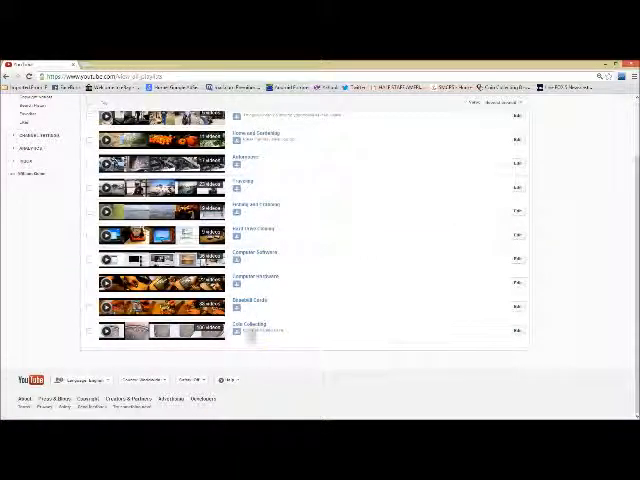
scroll(up, 3)
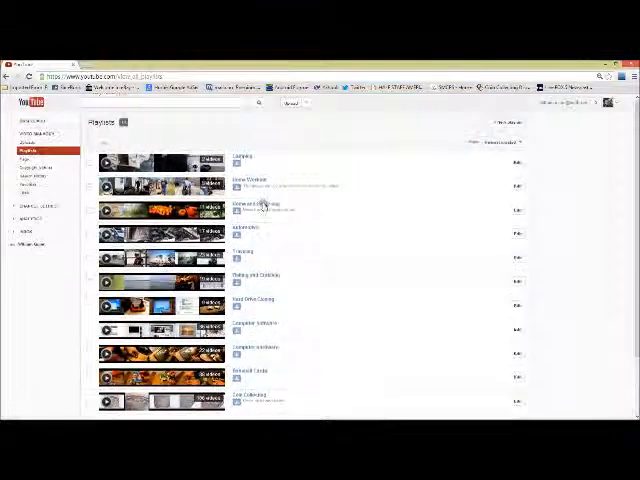
scroll(down, 3)
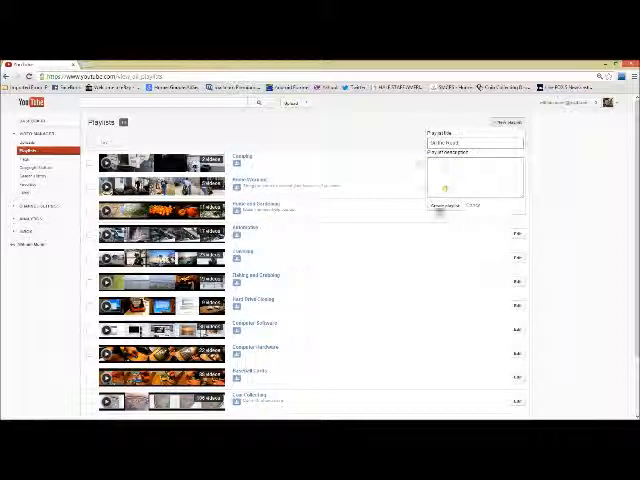
Create the 'On the Road' playlist and finish editing it.
click(442, 206)
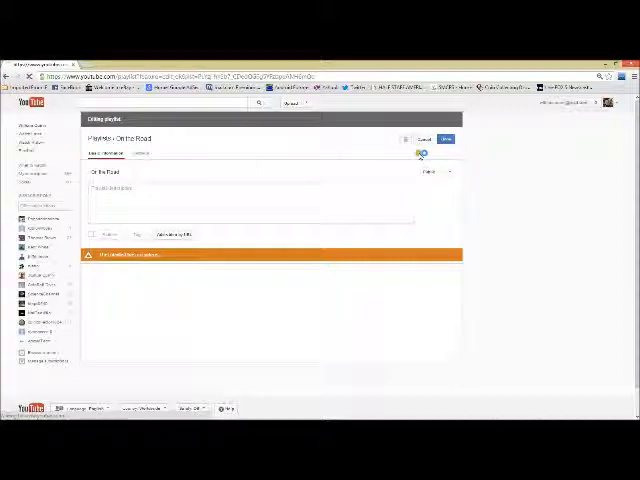
click(445, 138)
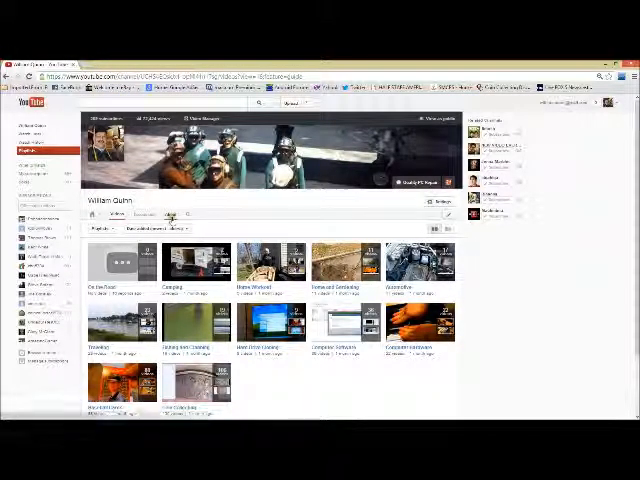
Scroll the Video Manager uploads list.
scroll(down, 3)
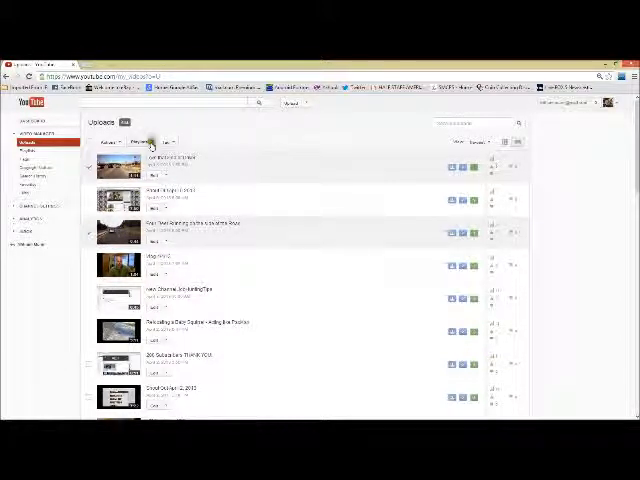
Add the checked video to the On the Road playlist.
click(142, 141)
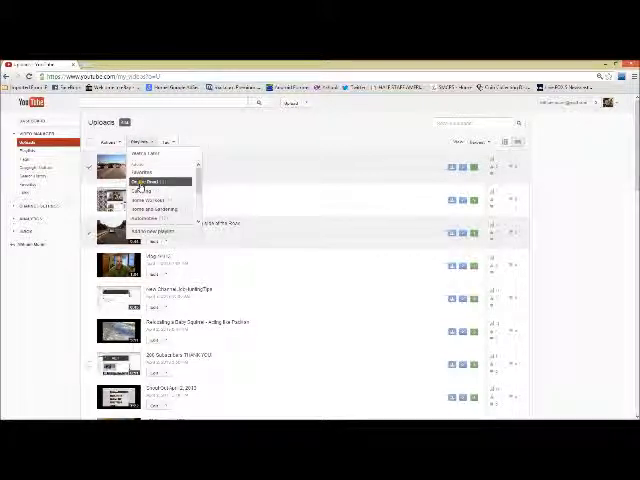
click(143, 182)
text(dash)
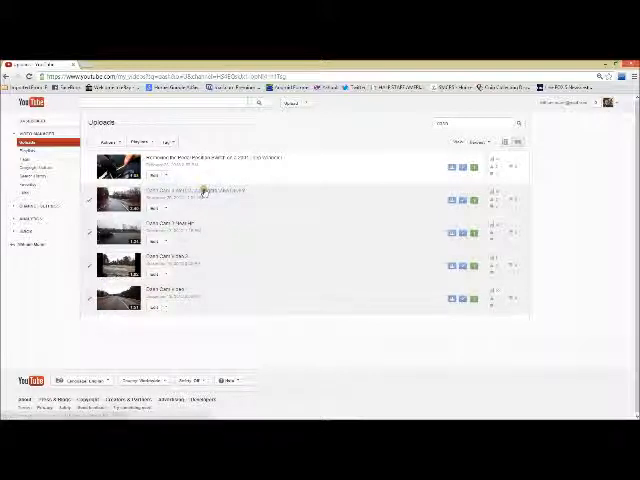
Add the checked dash cam clips to On the Road and view the playlists list.
click(140, 139)
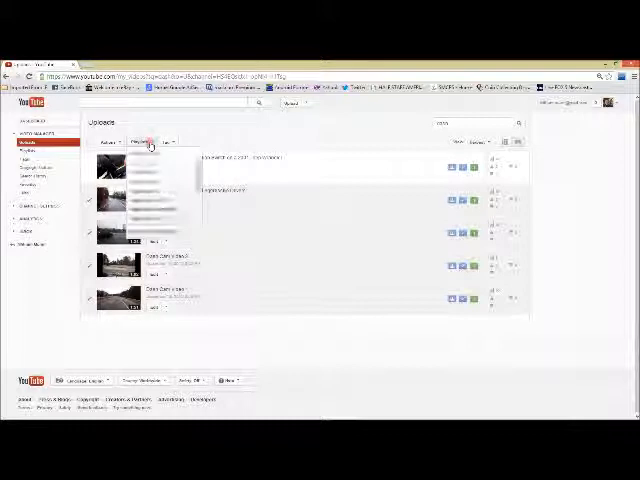
click(148, 141)
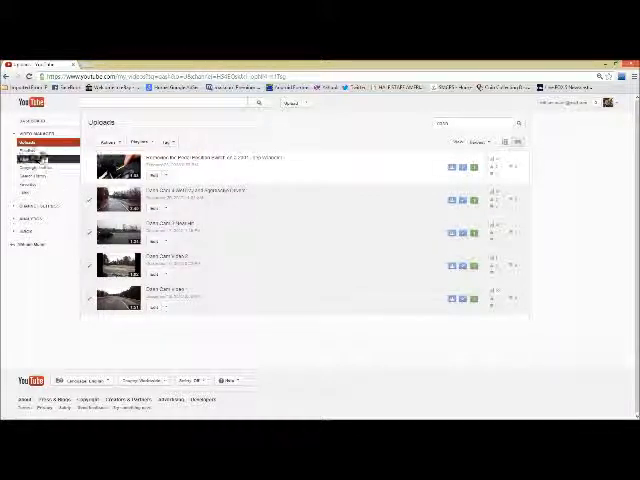
click(33, 160)
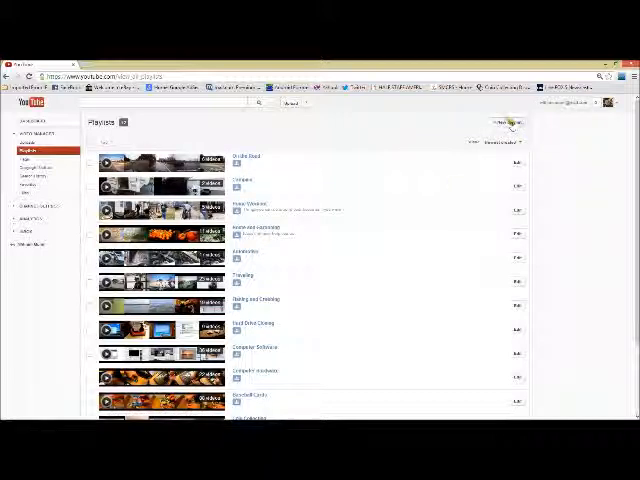
Return to the unfiltered uploads list.
click(503, 123)
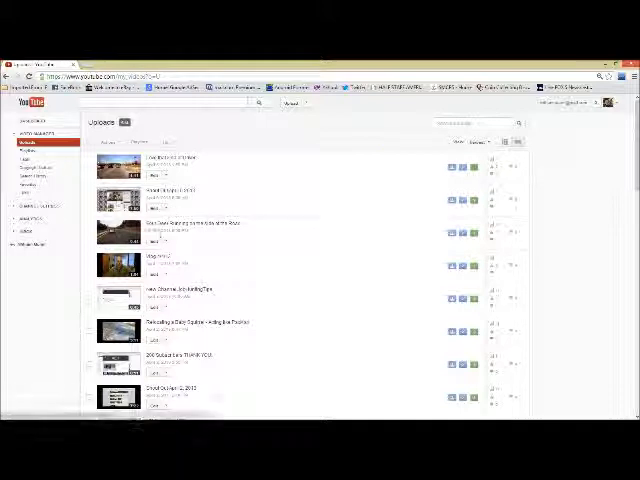
Check the three shout-out search results and add them via the Playlists dropdown.
scroll(down, 3)
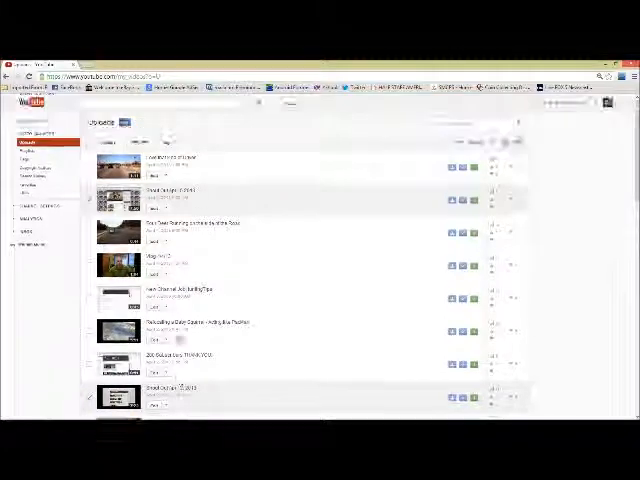
click(147, 145)
text(scout)
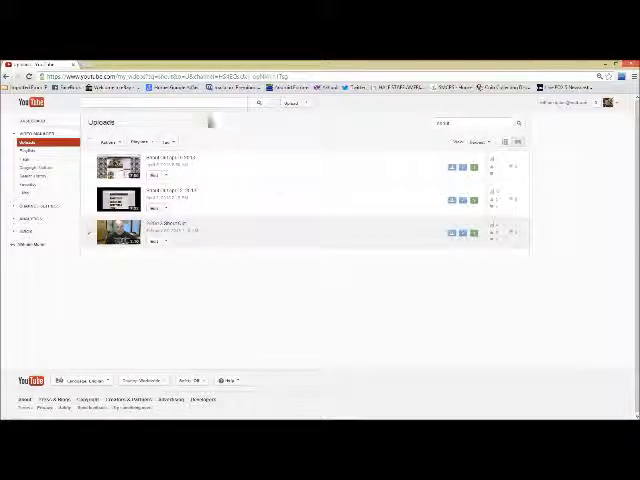
click(140, 140)
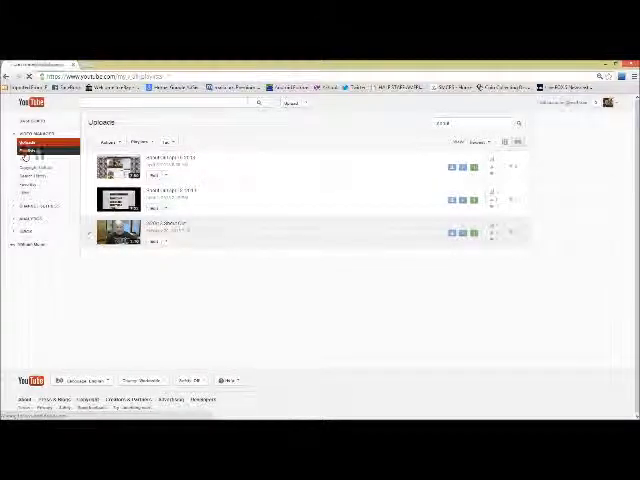
Open the playlists page and scroll down to Shout Outs and On the Road.
click(30, 150)
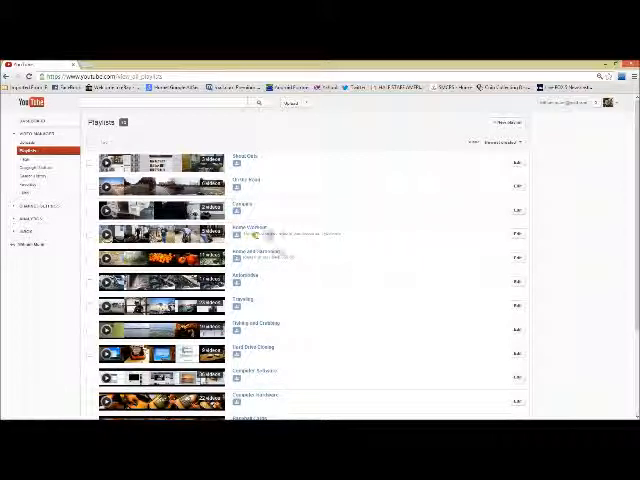
scroll(down, 3)
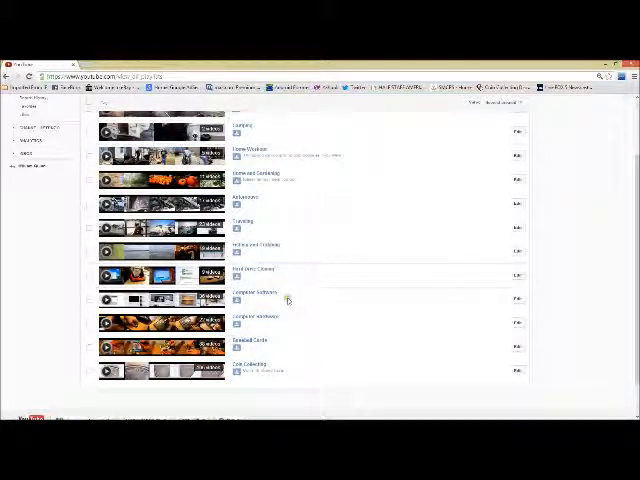
mouse_move(242, 307)
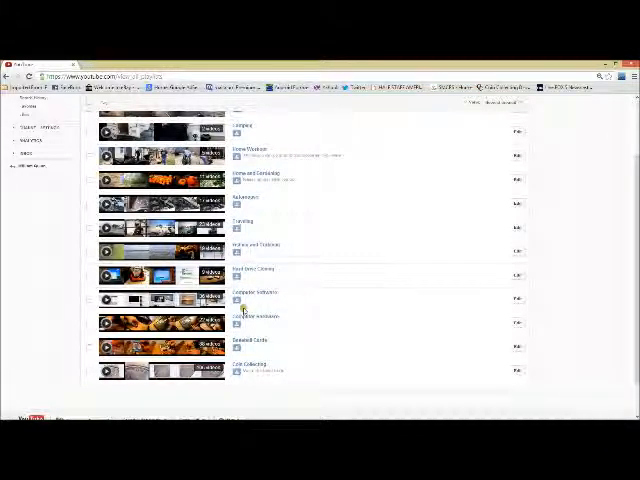
scroll(down, 3)
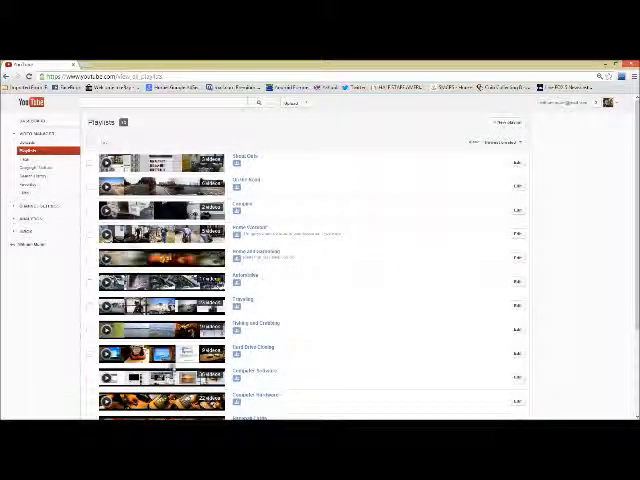
scroll(down, 3)
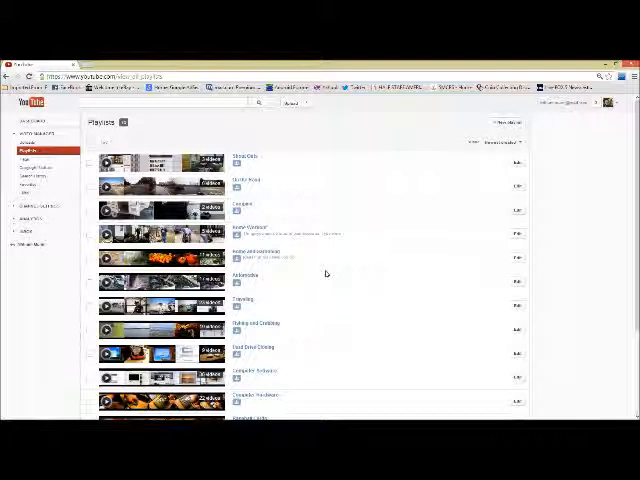
mouse_move(334, 268)
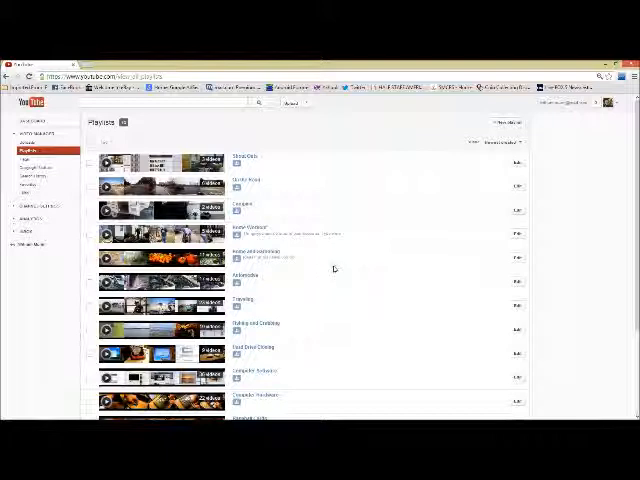